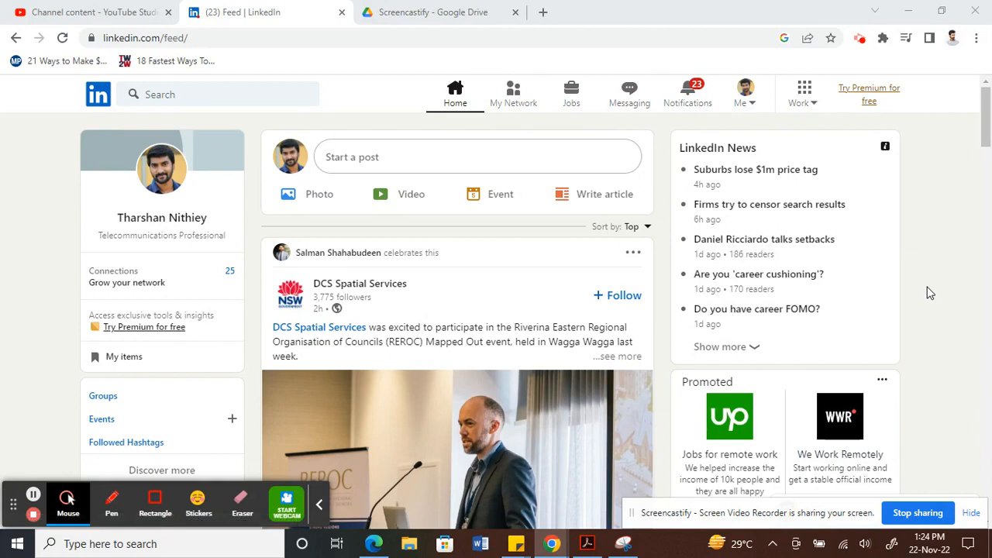
pyautogui.moveTo(55, 269)
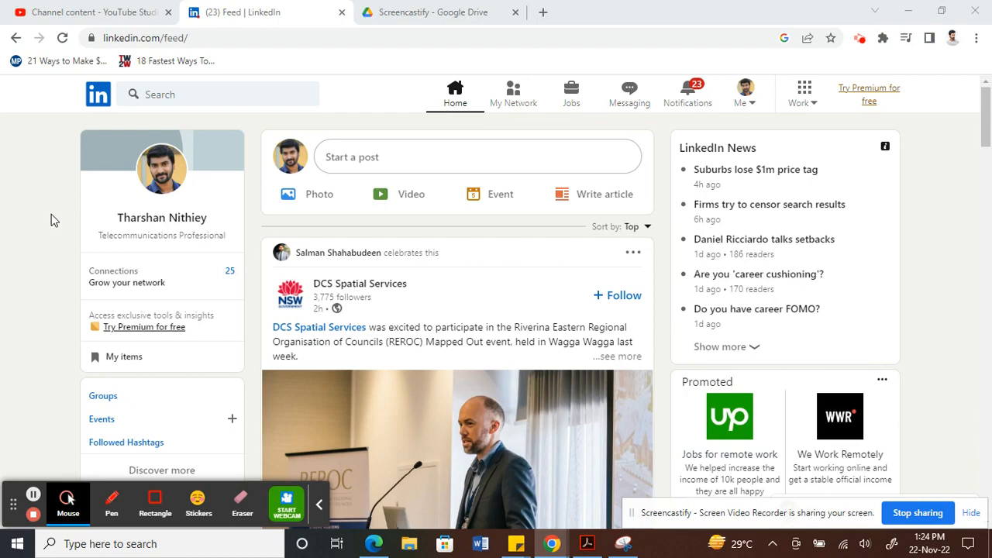
# Scroll the home feed until the promoted NetApp Public Cloud Services post is centered in view
pyautogui.scroll(-3)
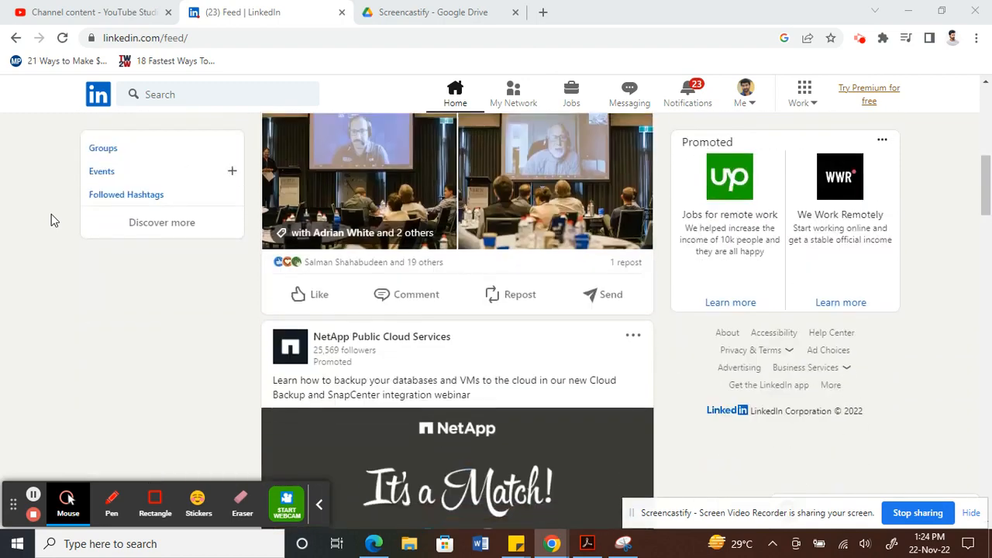
pyautogui.scroll(-3)
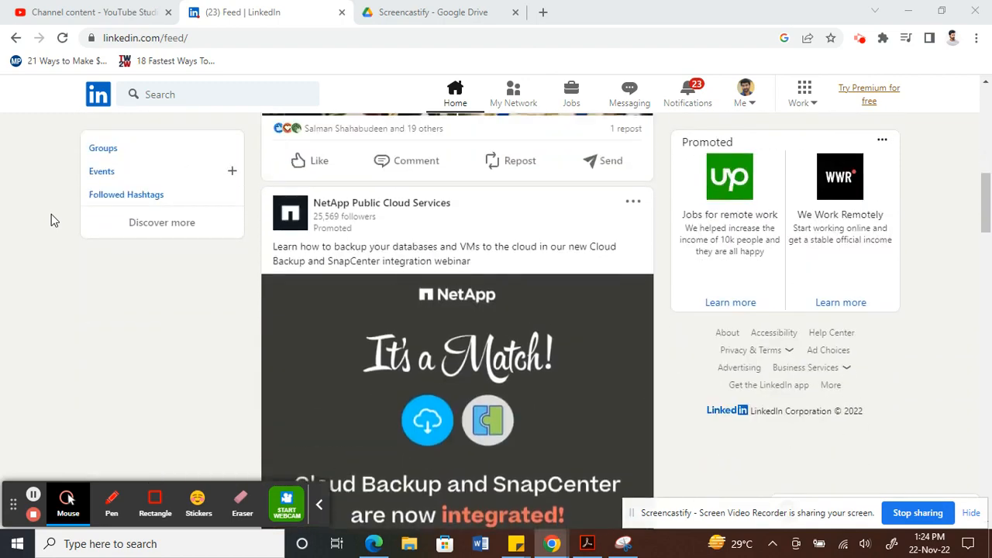
pyautogui.scroll(-3)
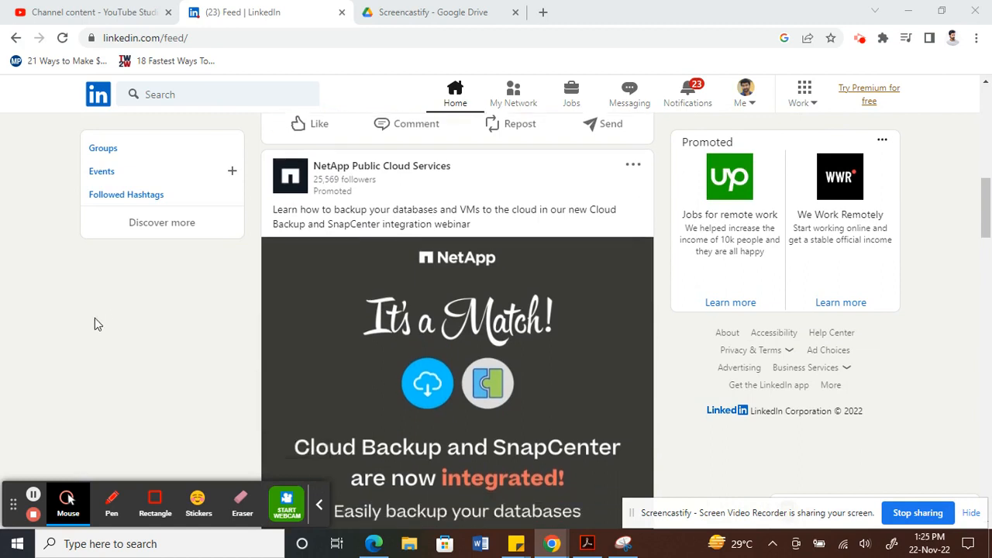
pyautogui.scroll(3)
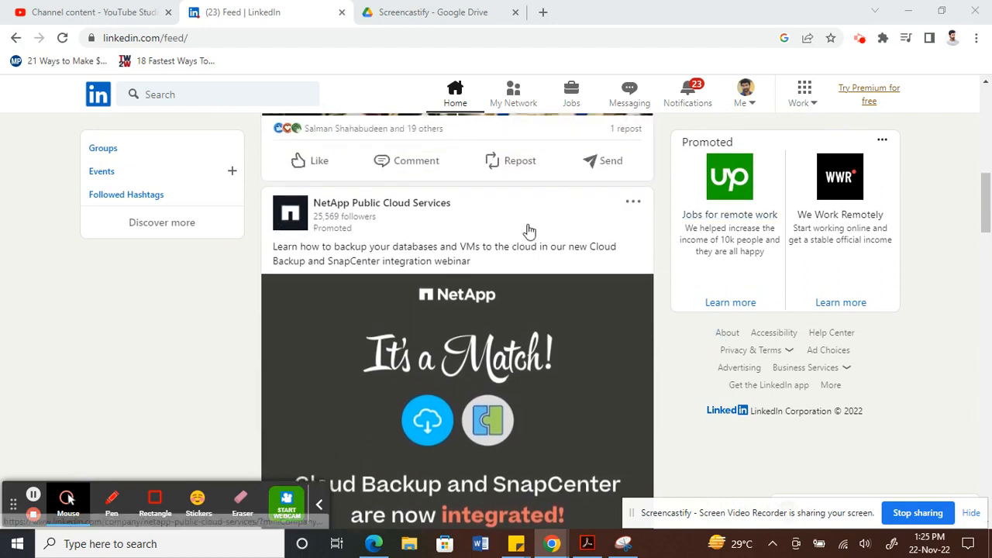
pyautogui.moveTo(617, 220)
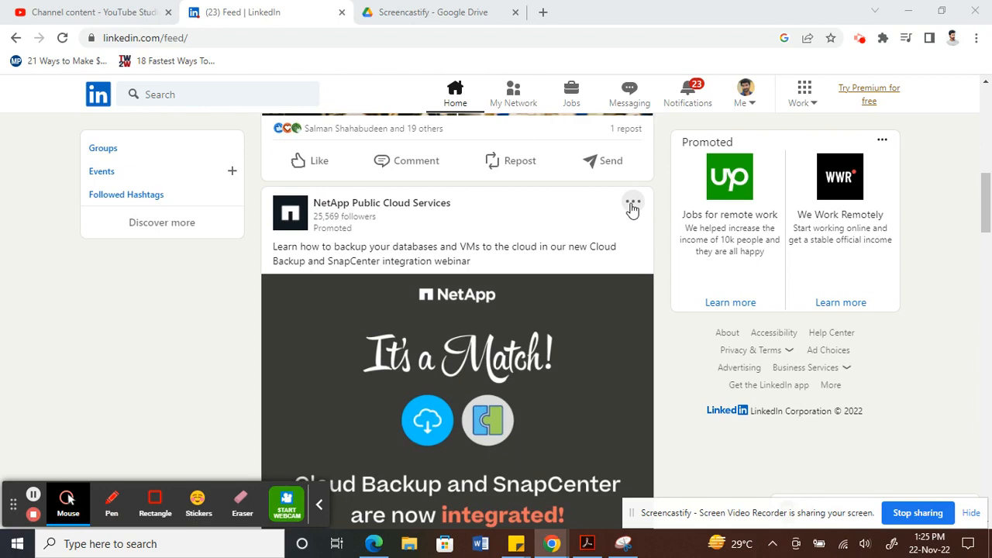
# Open the three-dot more-options menu on the NetApp promoted post to reach Save
pyautogui.click(632, 204)
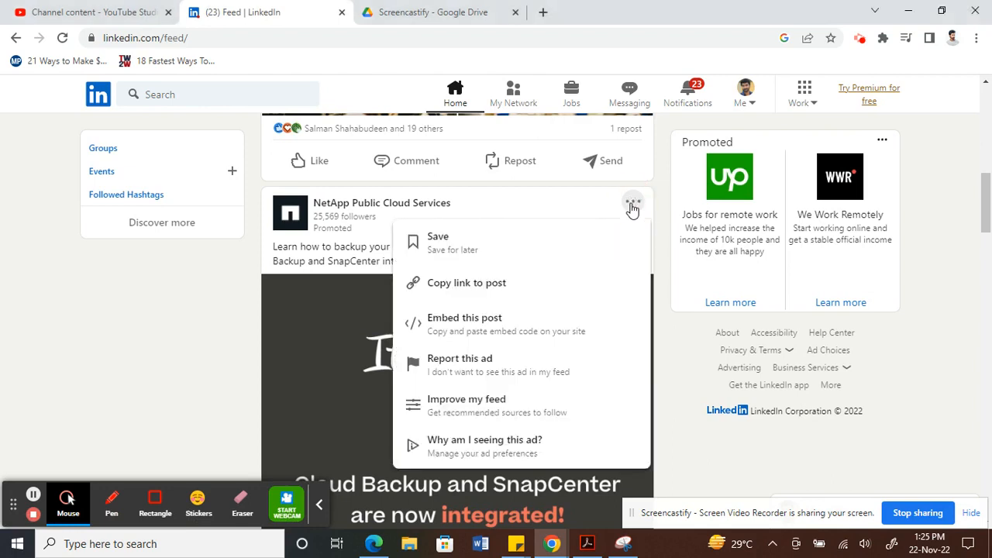
pyautogui.moveTo(446, 241)
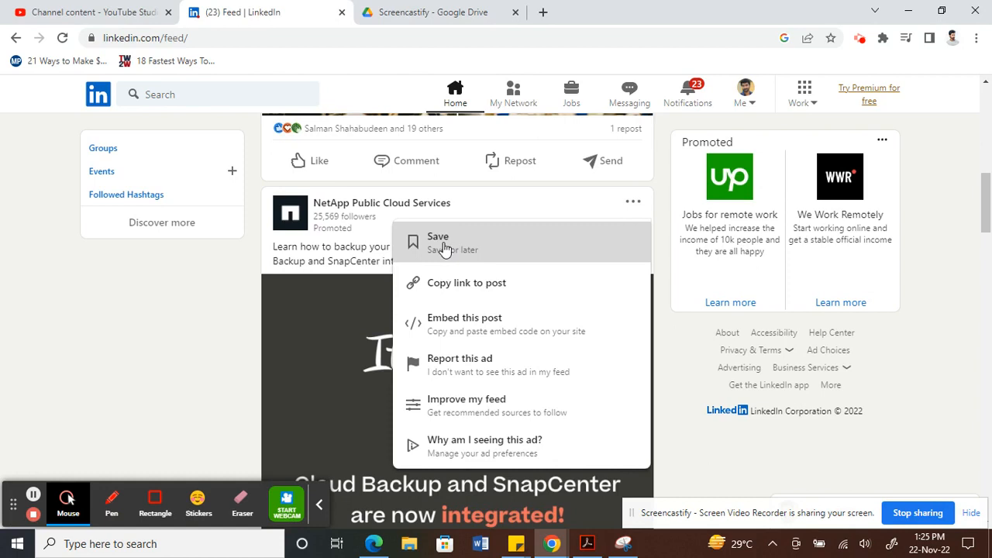
pyautogui.moveTo(437, 245)
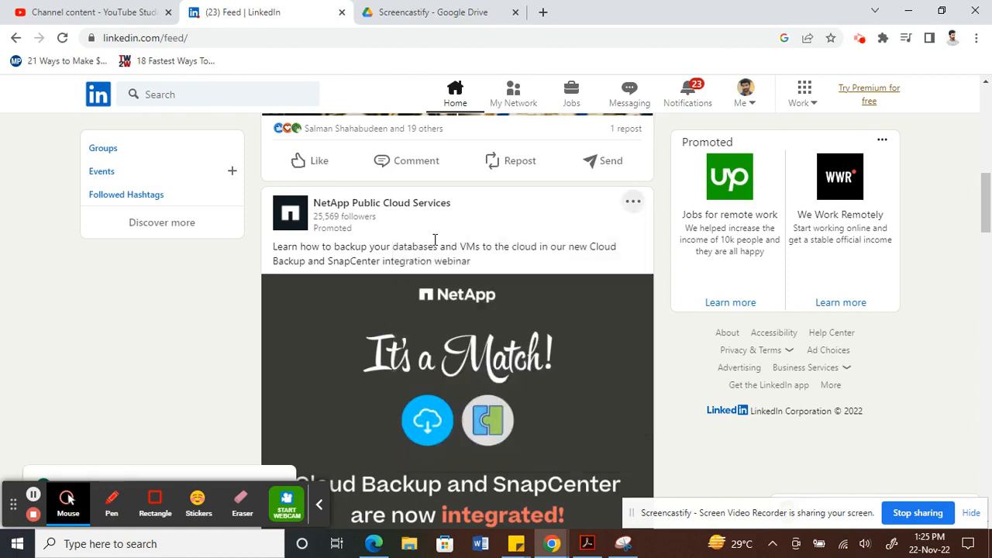
pyautogui.moveTo(132, 360)
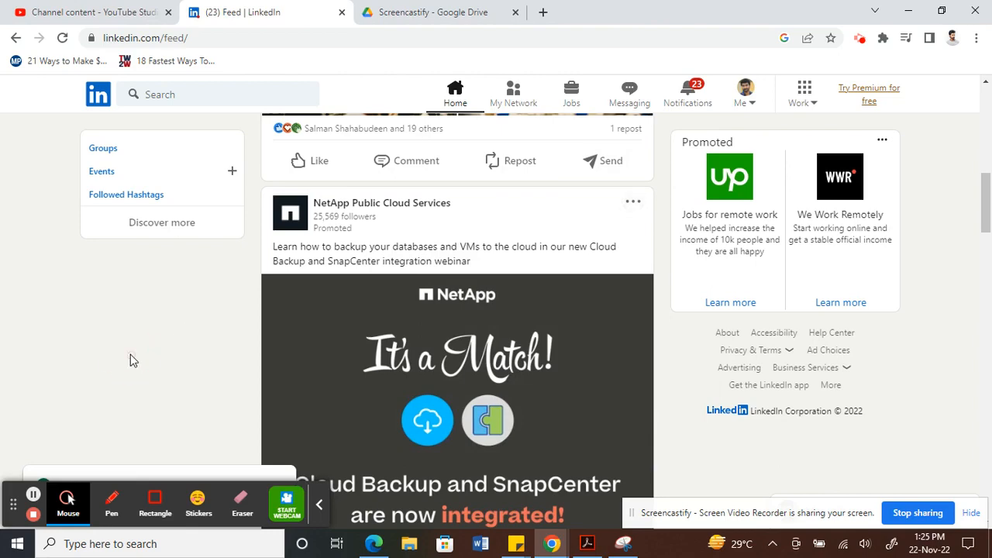
# Scroll the feed back to the top so the profile card with My items is visible
pyautogui.scroll(3)
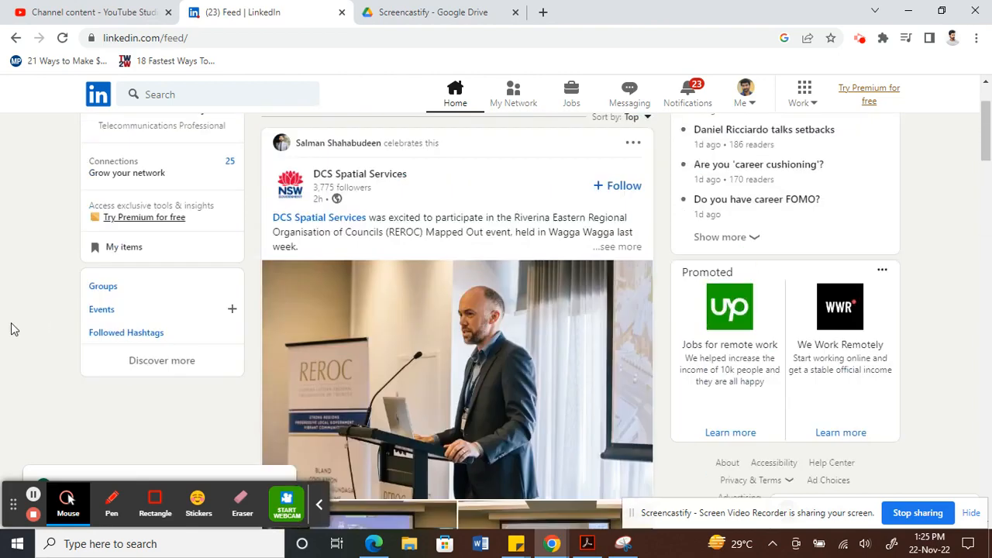
pyautogui.scroll(3)
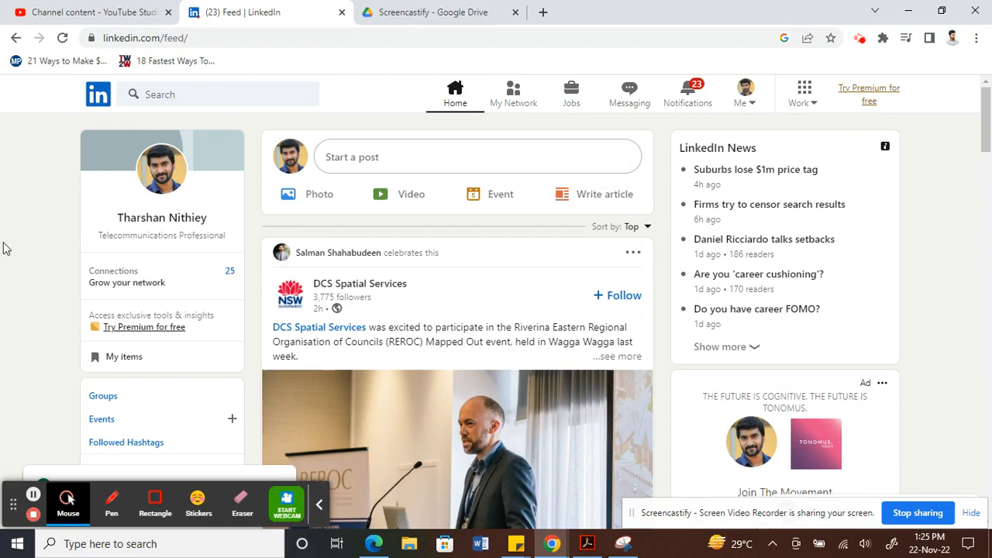
pyautogui.moveTo(118, 359)
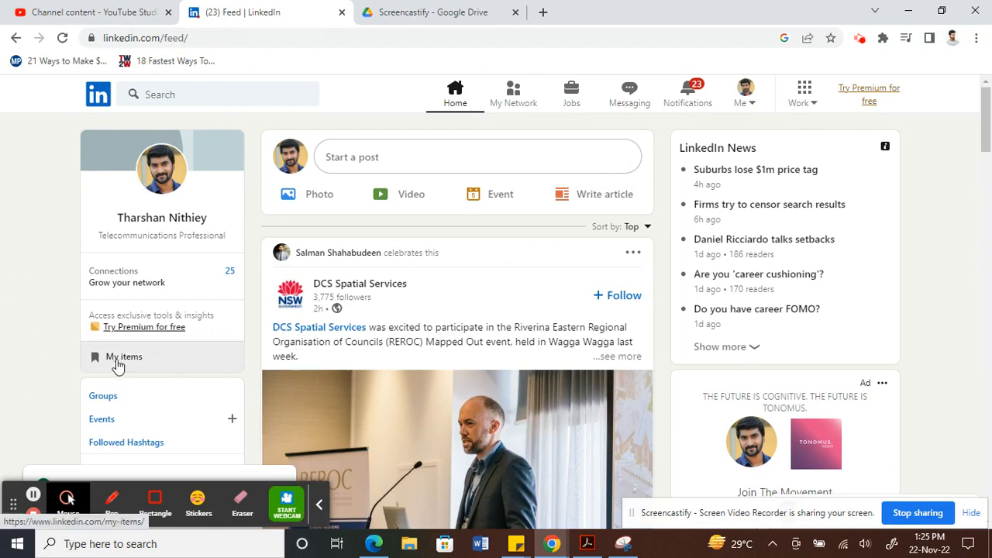
pyautogui.moveTo(100, 364)
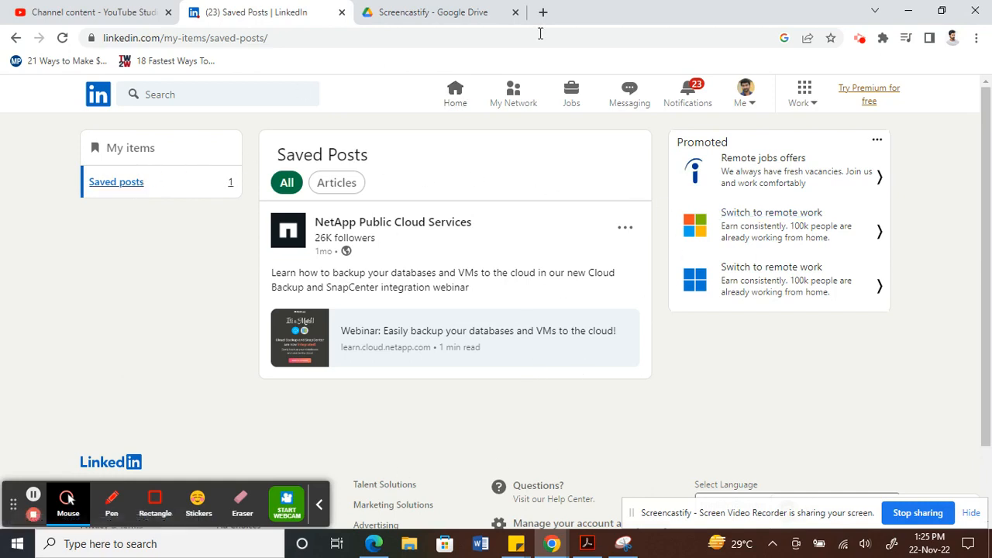
pyautogui.moveTo(354, 245)
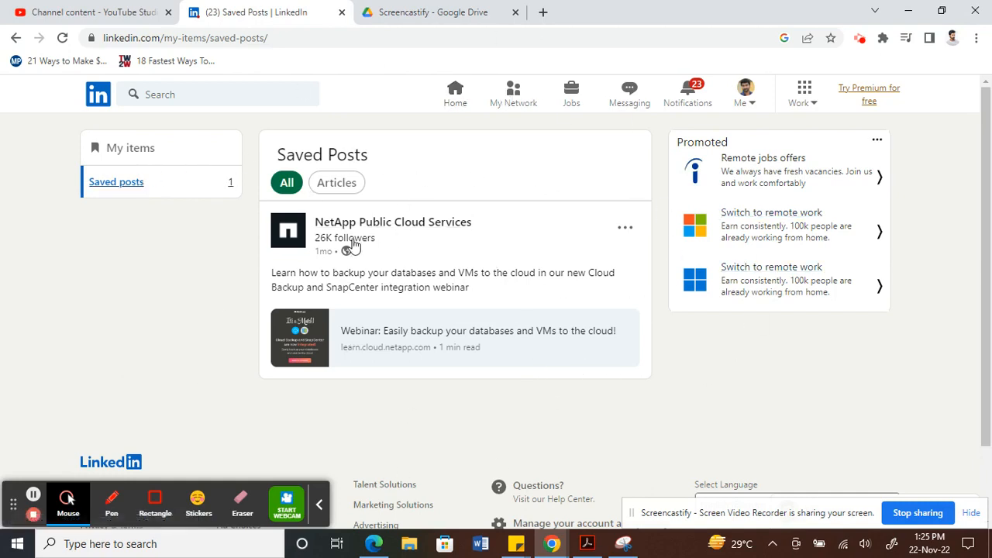
pyautogui.moveTo(366, 313)
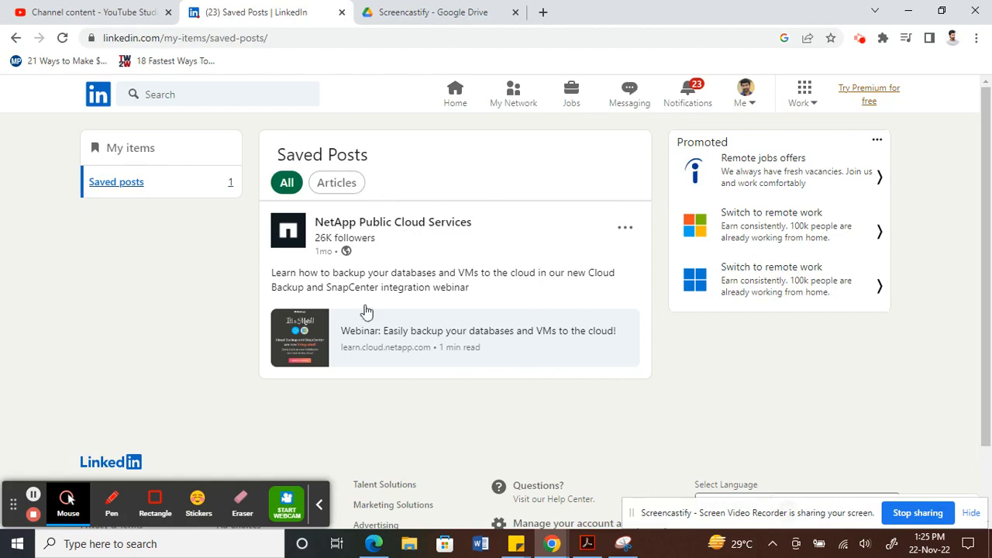
pyautogui.moveTo(189, 333)
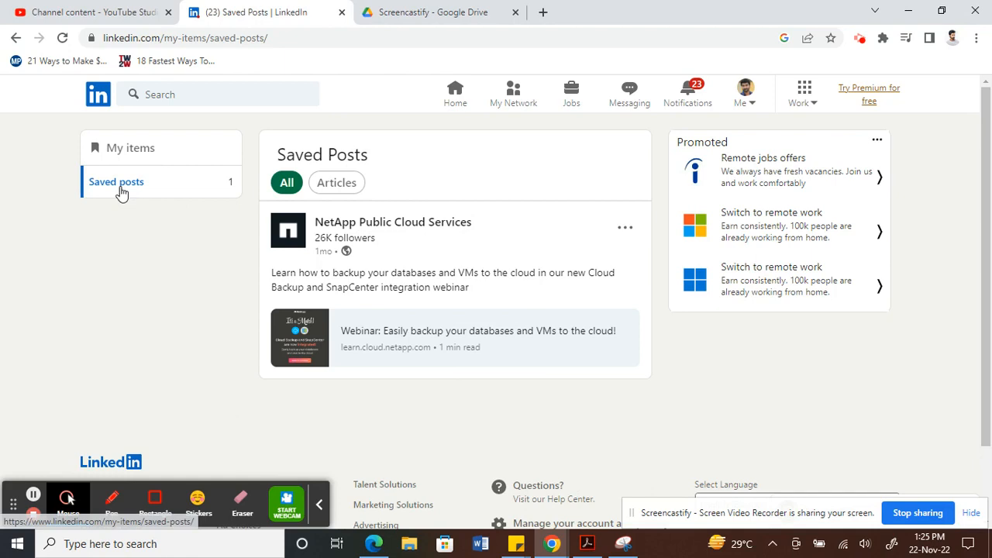
pyautogui.moveTo(183, 256)
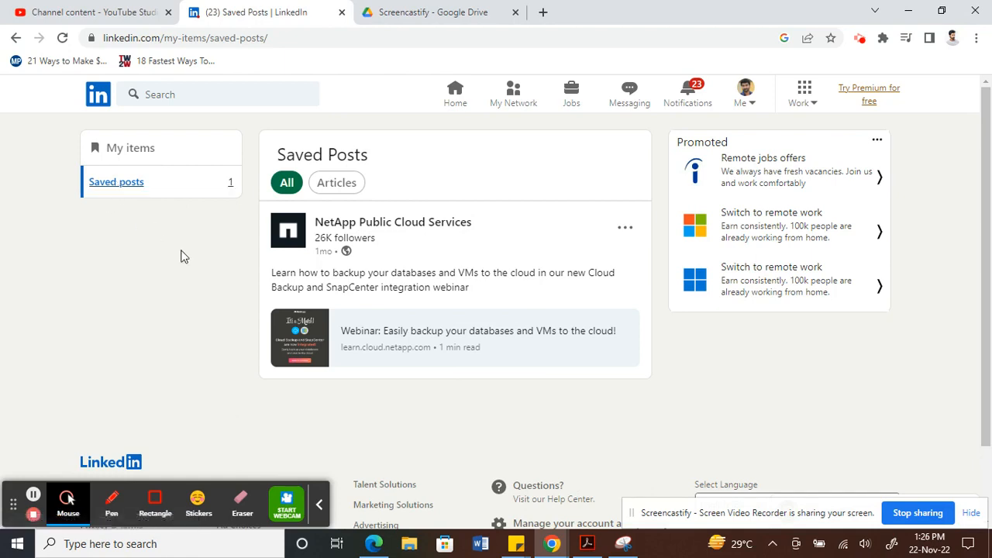
pyautogui.moveTo(32, 515)
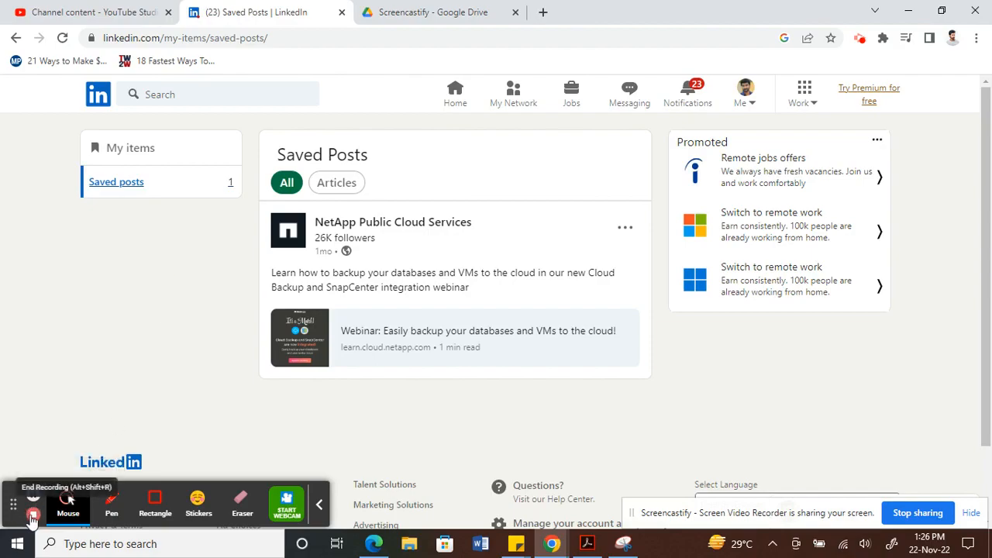